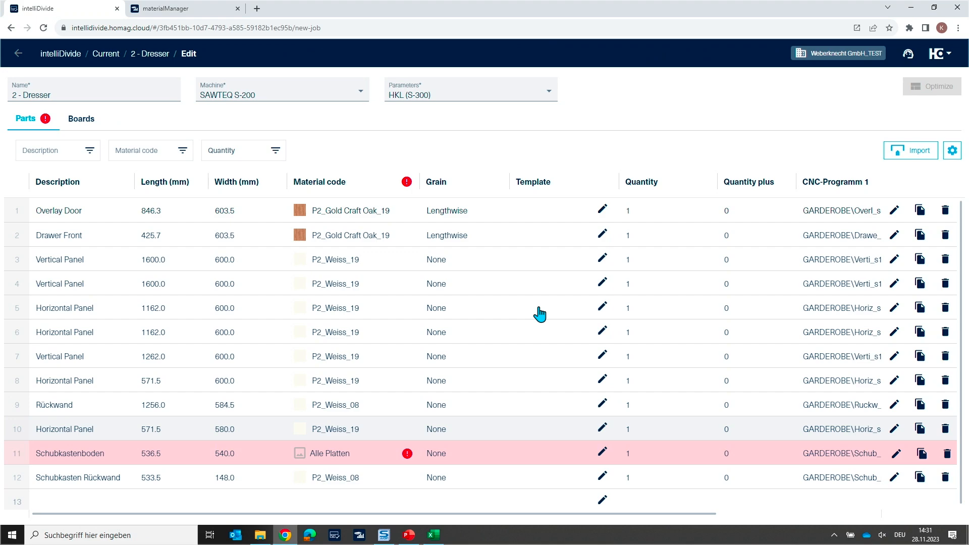
mouse_move(725, 120)
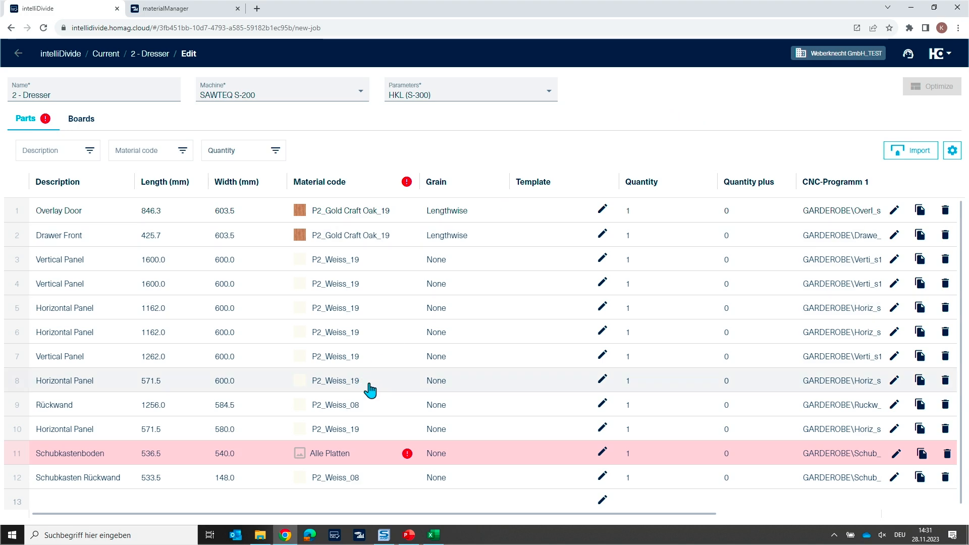
mouse_move(407, 454)
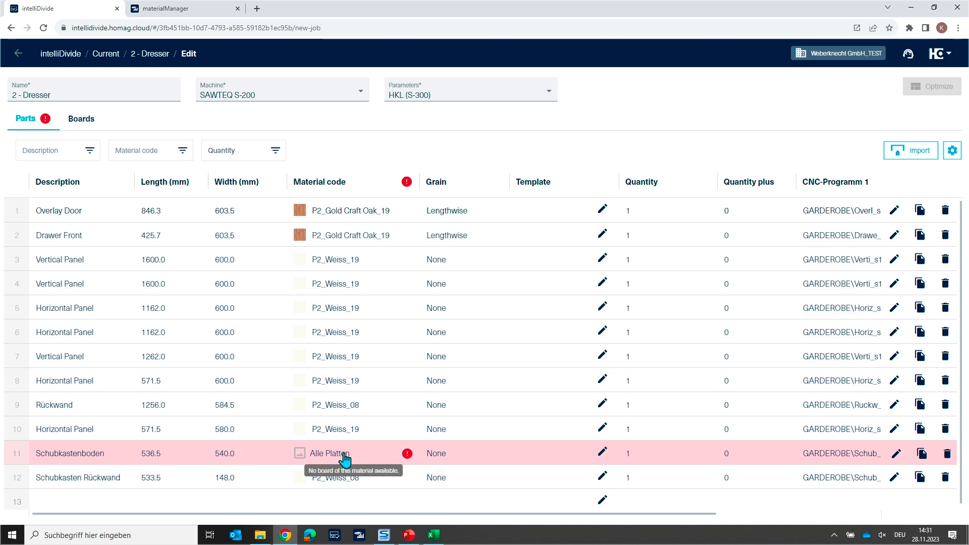
- Review the drawer bottom's material choices, then list the job's five available boards
left_click(335, 454)
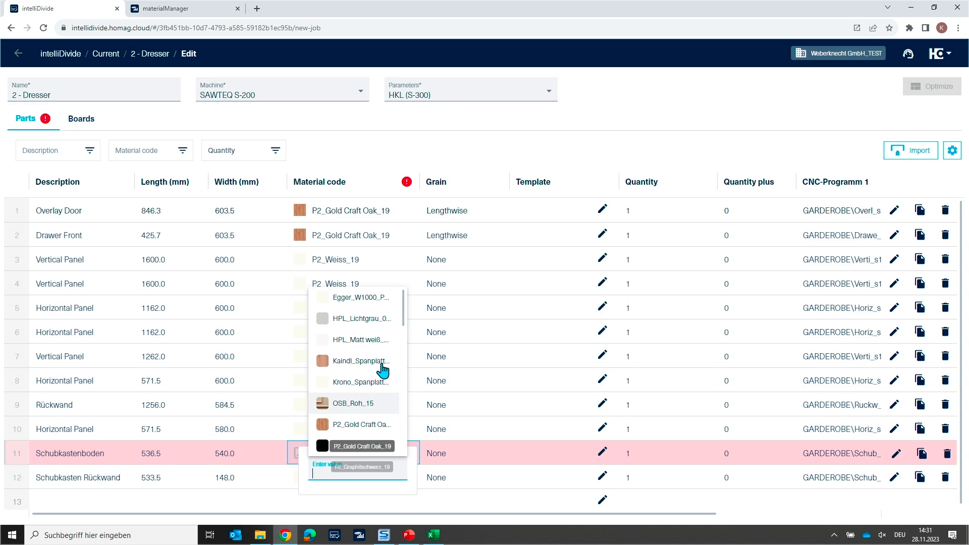
scroll("down", 3)
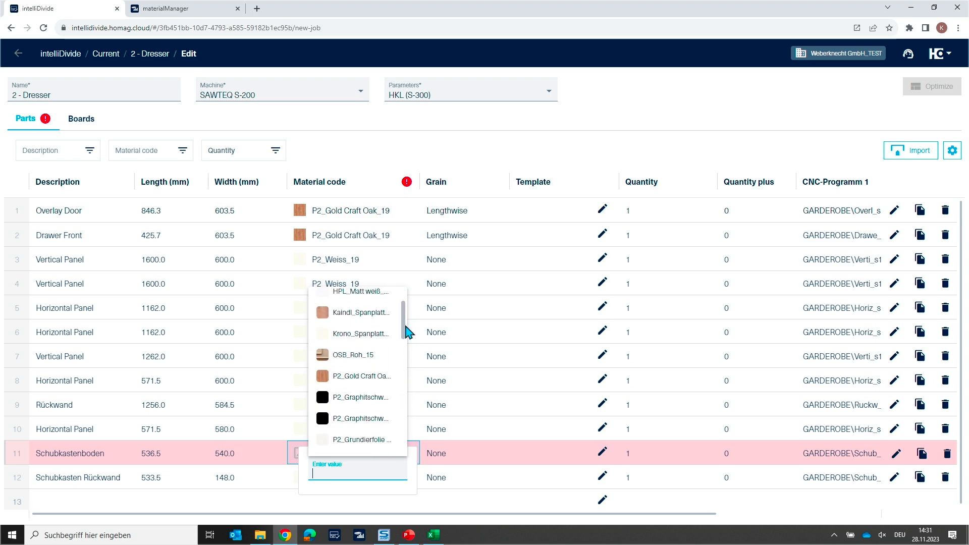
mouse_move(153, 128)
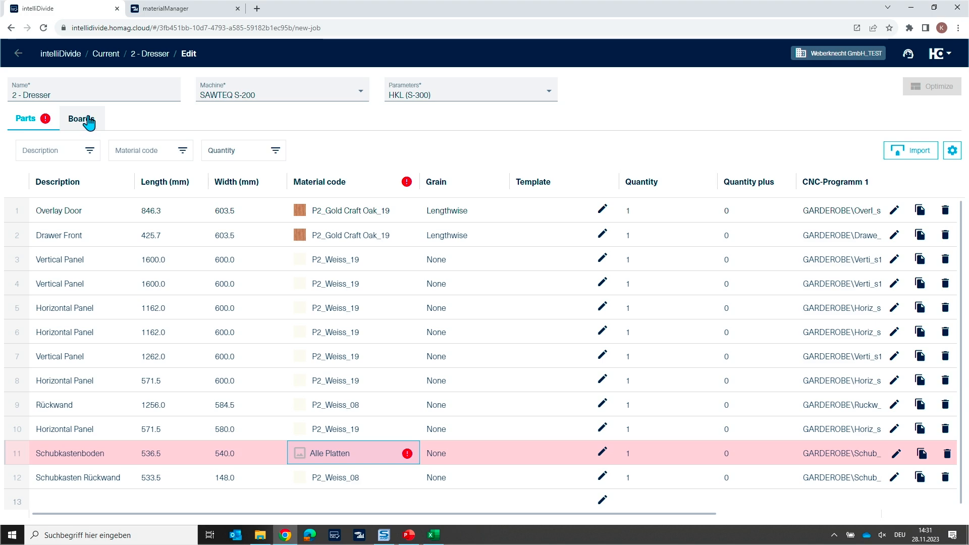
left_click(81, 118)
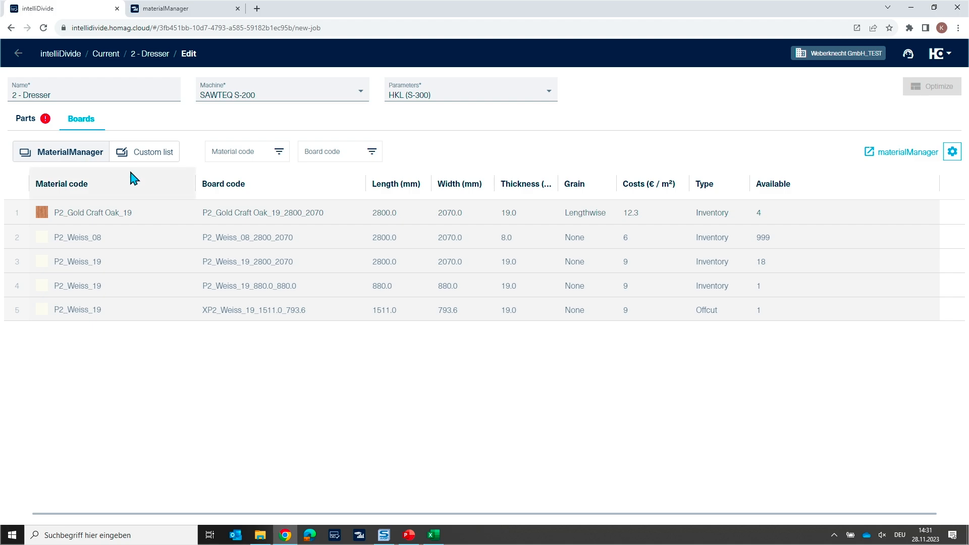
mouse_move(82, 166)
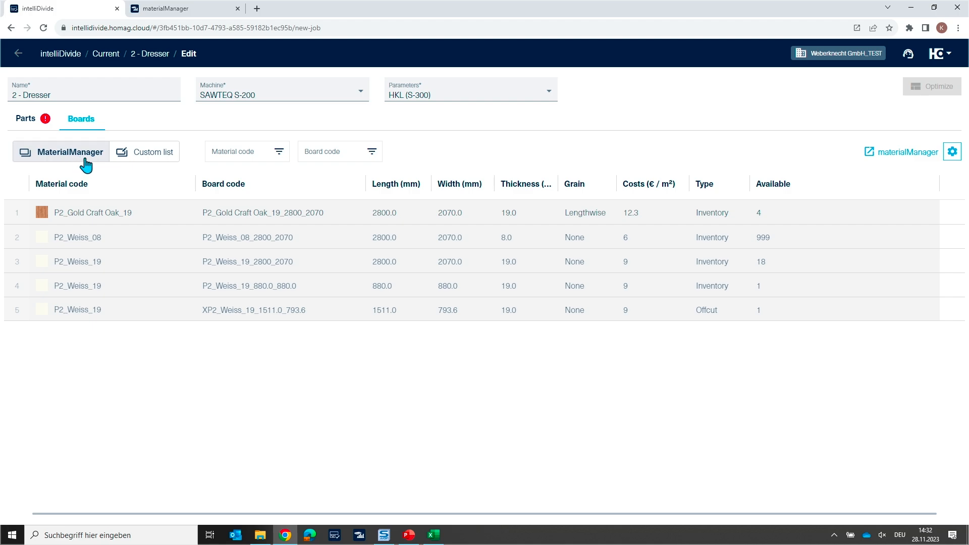
mouse_move(87, 161)
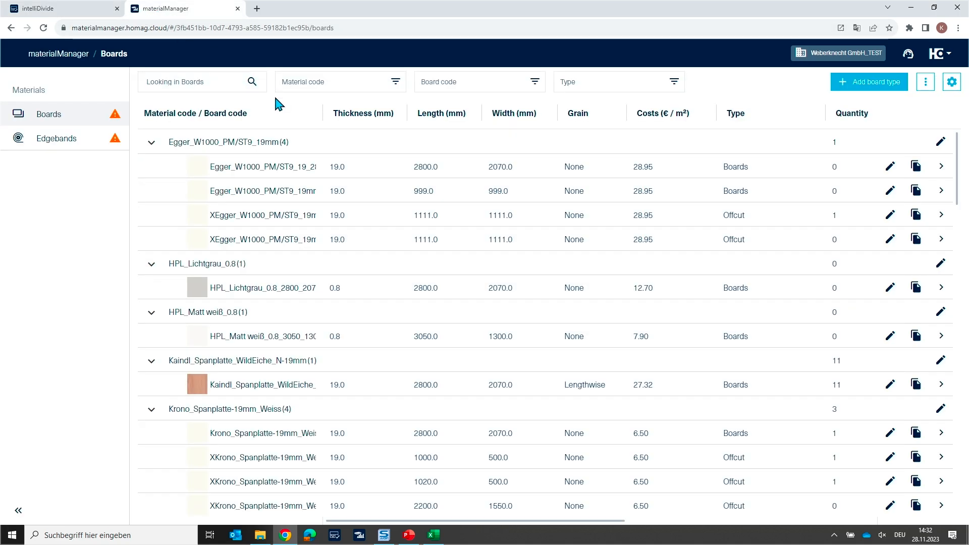
- Browse materialManager's stocked board catalogue and go back to the 2 - Dresser job
scroll("down", 3)
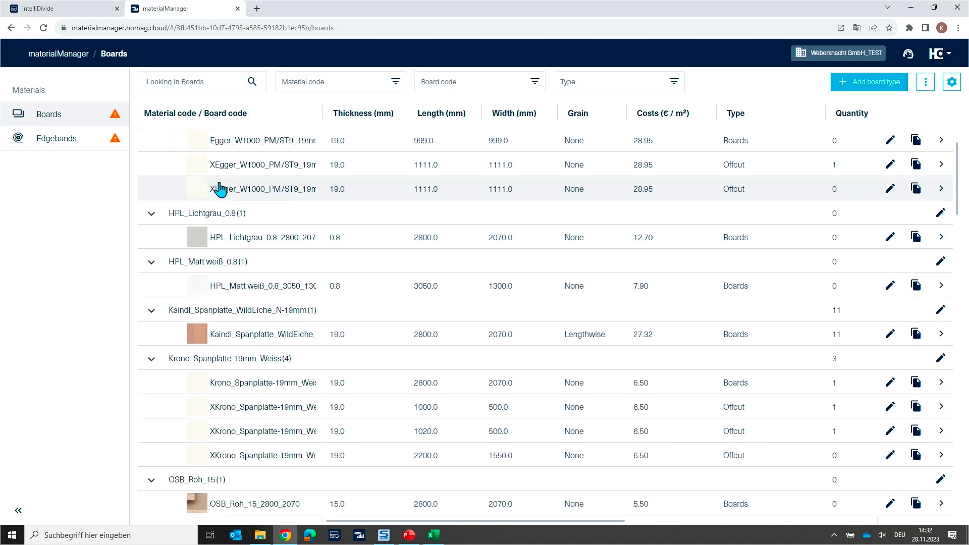
scroll("down", 3)
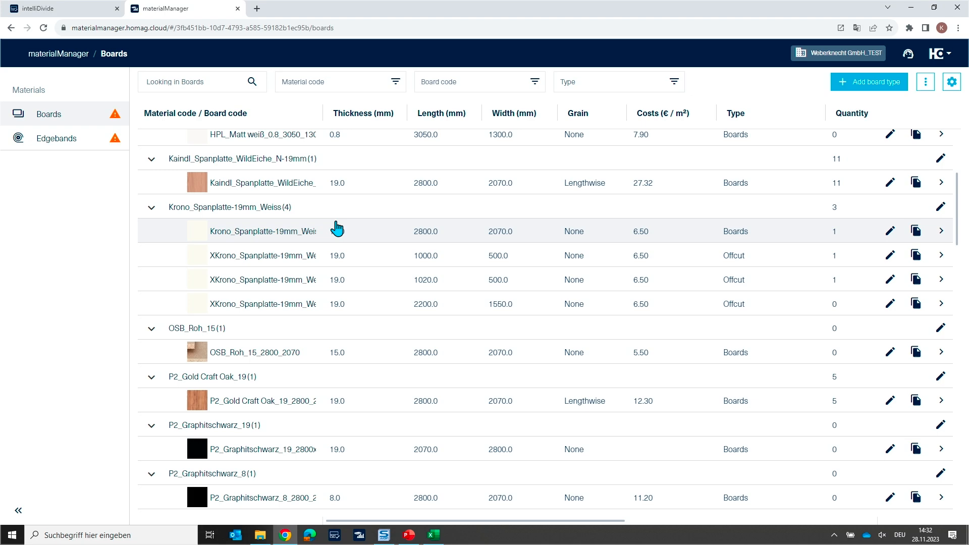
scroll("down", 3)
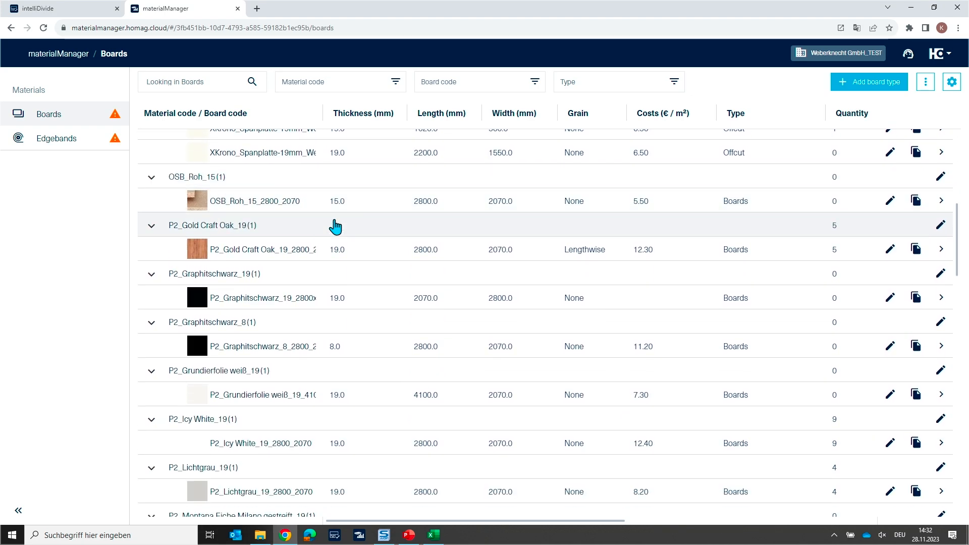
scroll("down", 3)
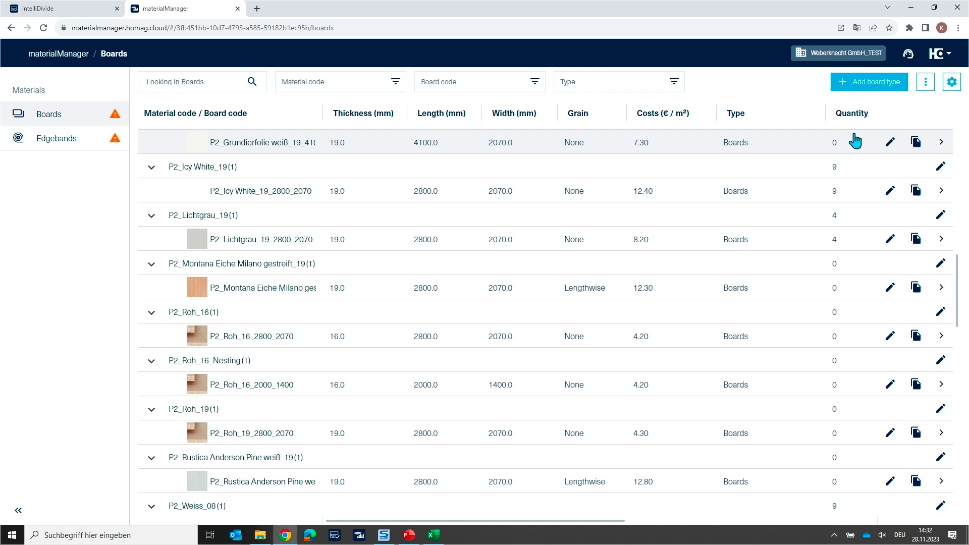
mouse_move(857, 85)
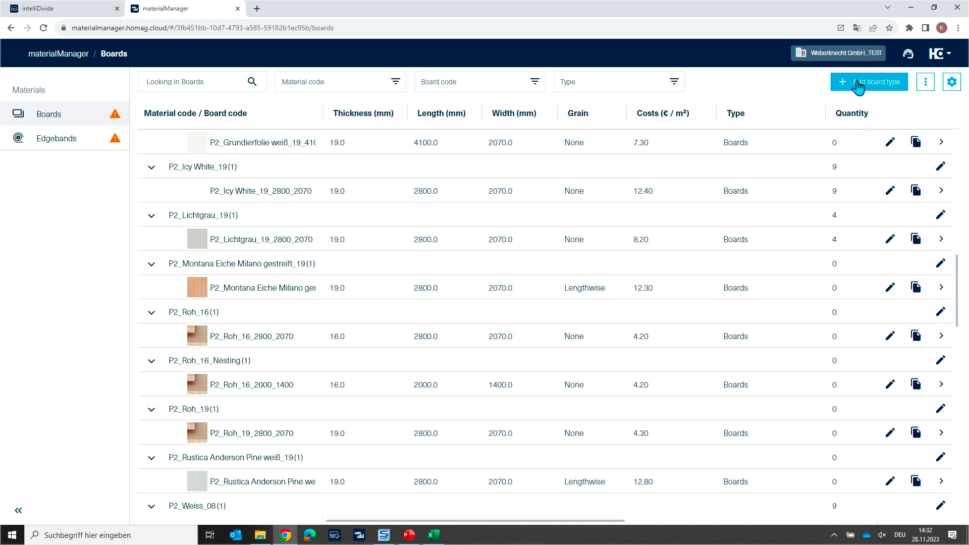
mouse_move(859, 88)
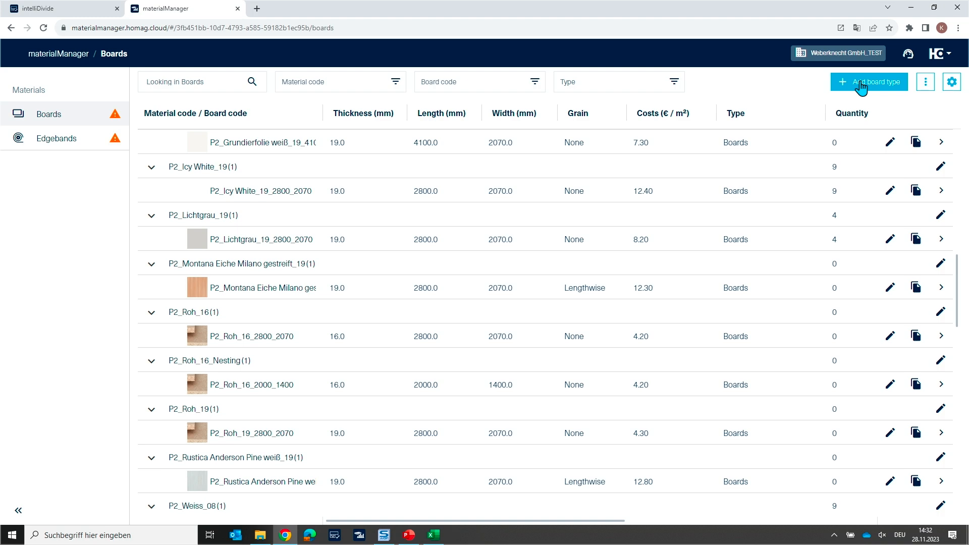
scroll("down", 3)
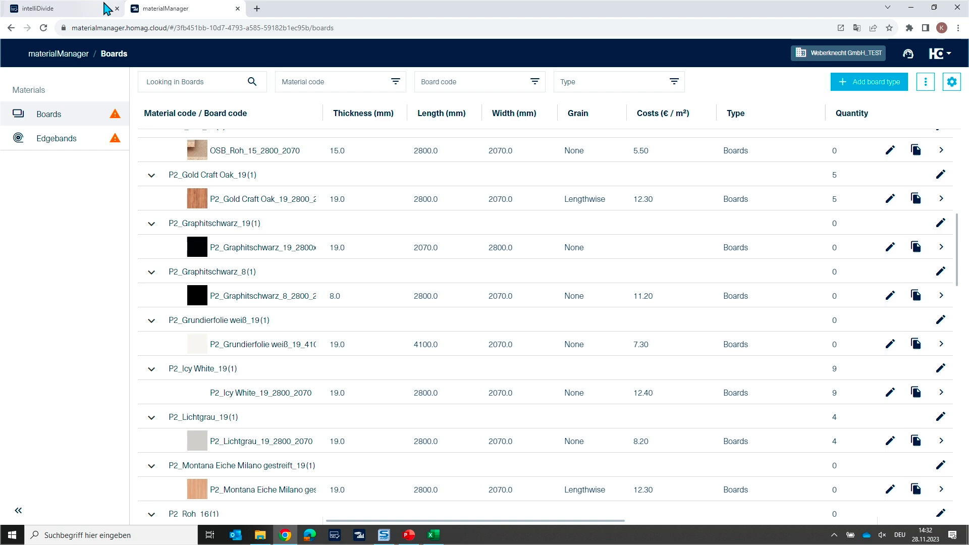
left_click(56, 8)
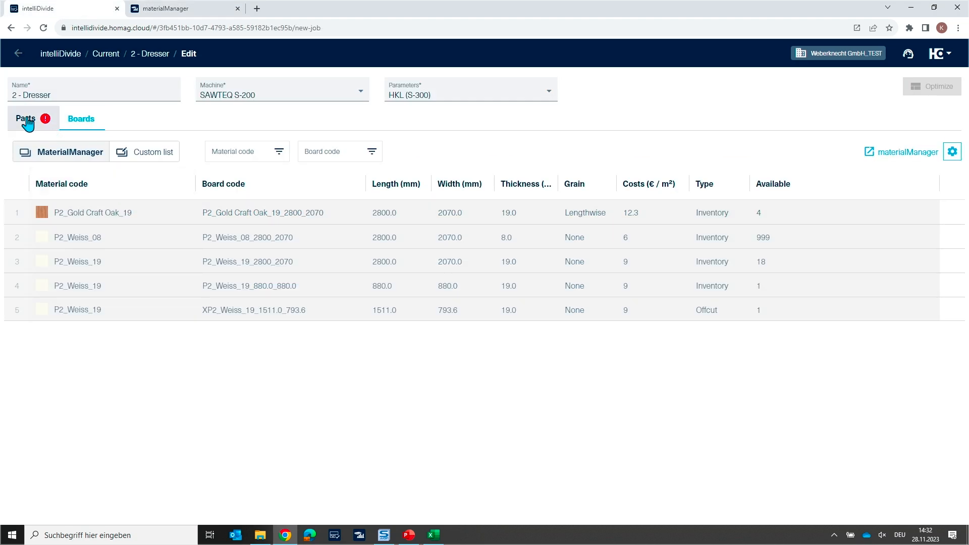
left_click(25, 119)
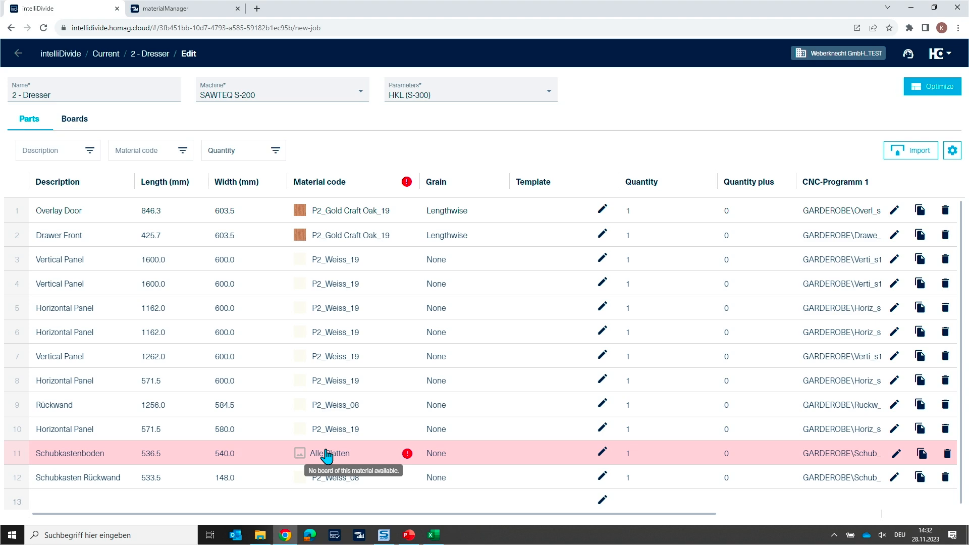
left_click(327, 454)
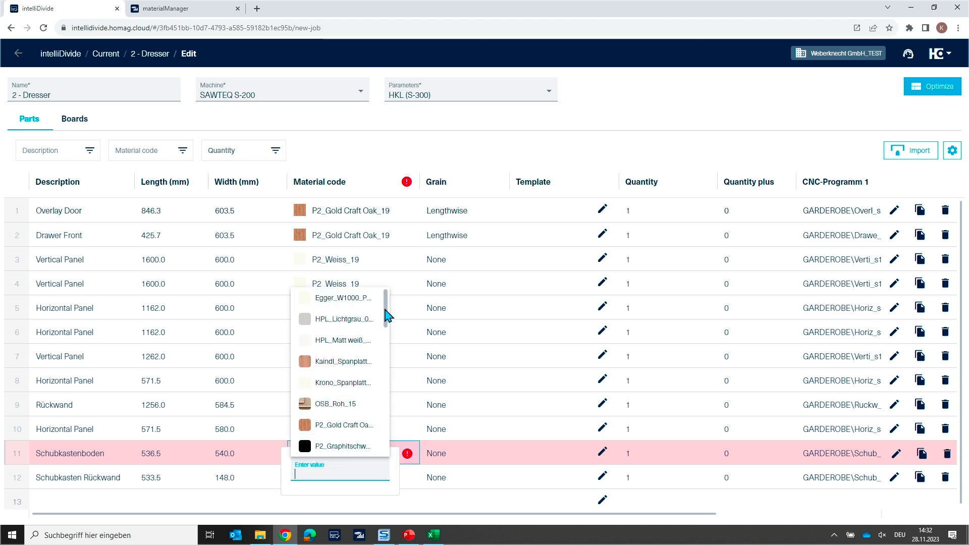
scroll("down", 3)
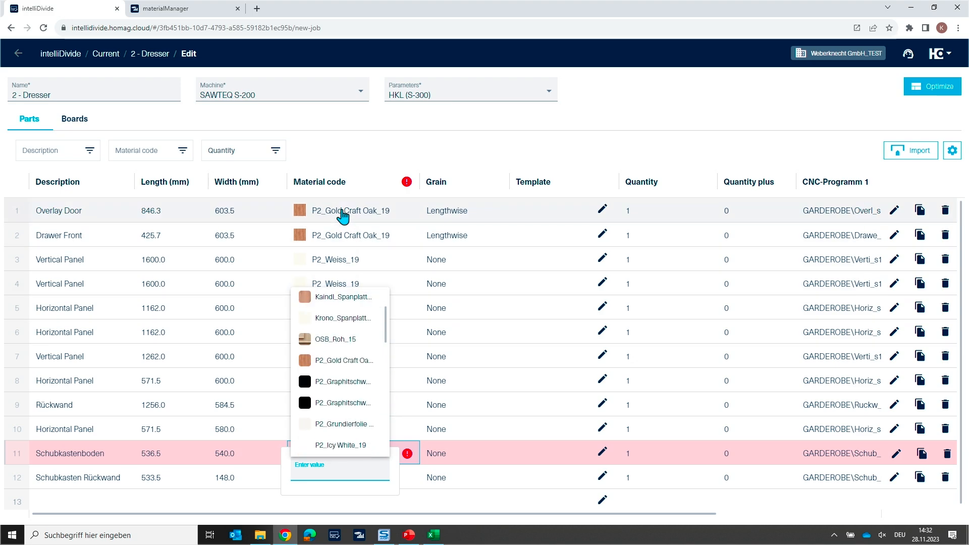
left_click(74, 119)
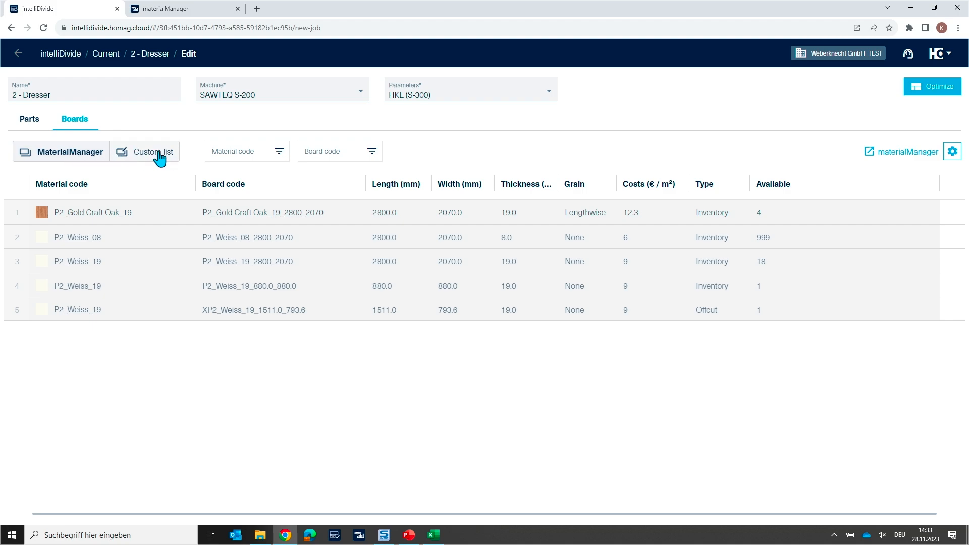
- Change the job's board source to an editable Custom list
left_click(149, 153)
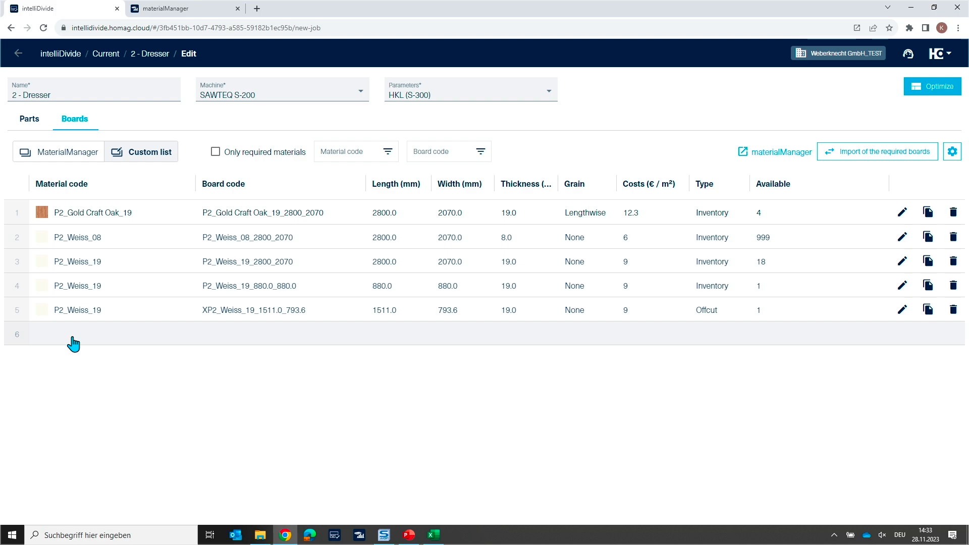
mouse_move(261, 357)
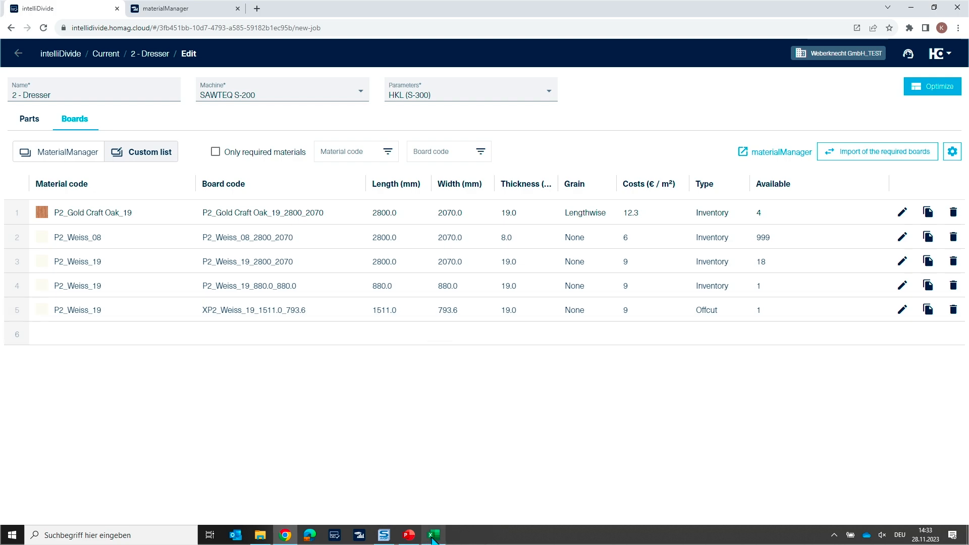
- Select the six EG board rows A2:I7 in the Excel Plattenliste for copying
left_click(434, 535)
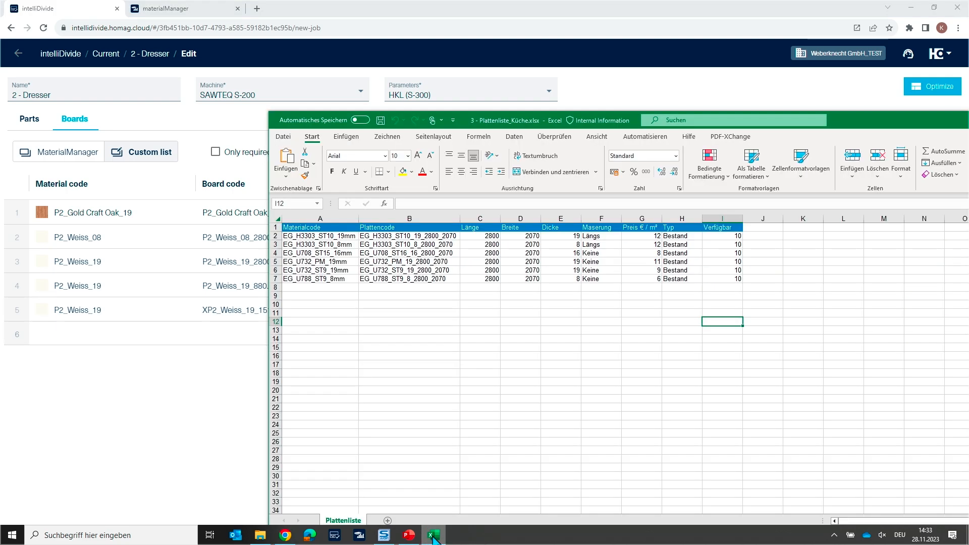
left_click(320, 235)
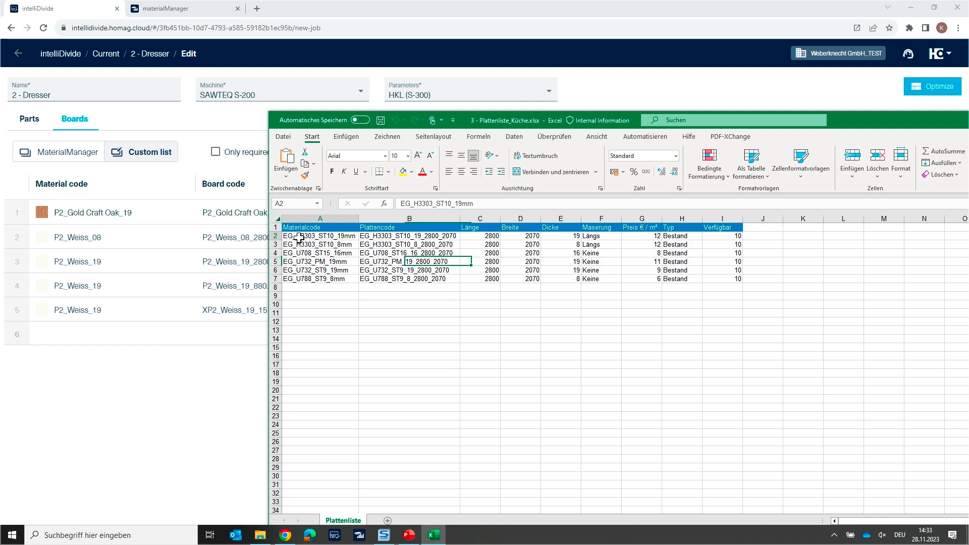
left_click_drag(300, 235, 718, 282)
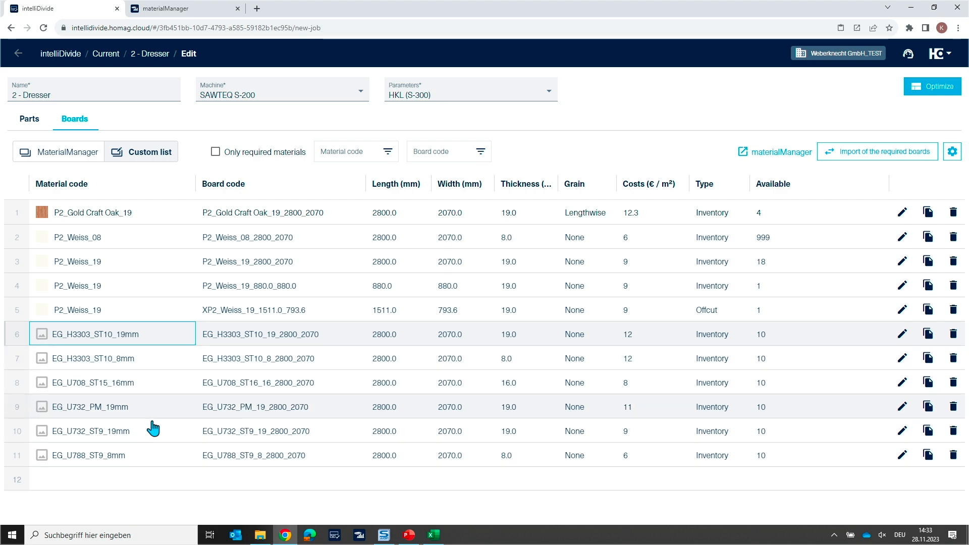
mouse_move(108, 284)
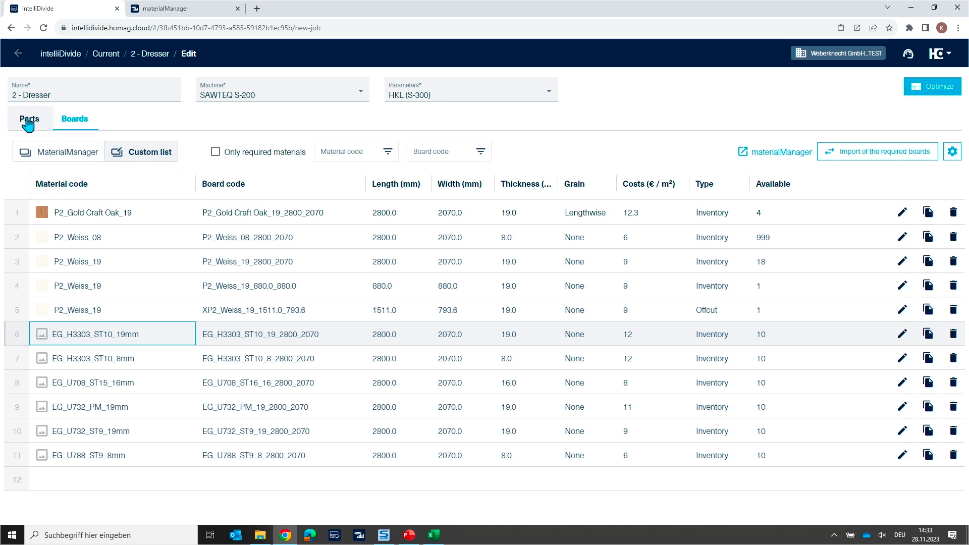
- Assign EG_H3303_ST10_19mm to the Schubkastenboden part in the parts list
left_click(28, 119)
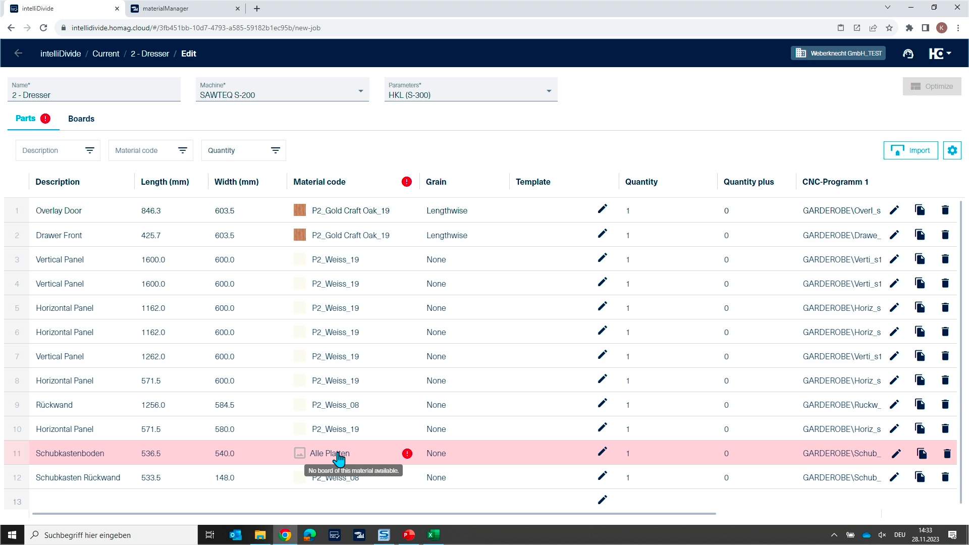
left_click(337, 453)
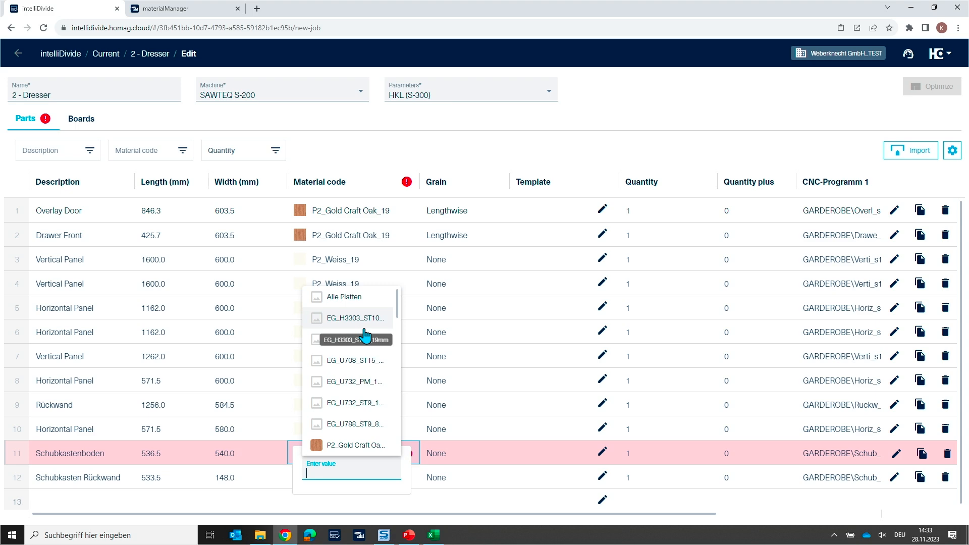
left_click(351, 339)
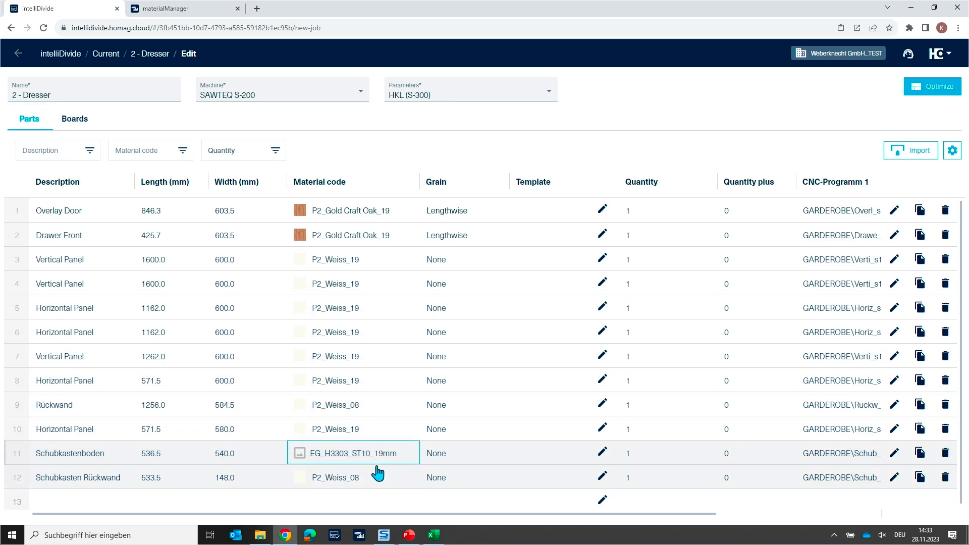
mouse_move(456, 464)
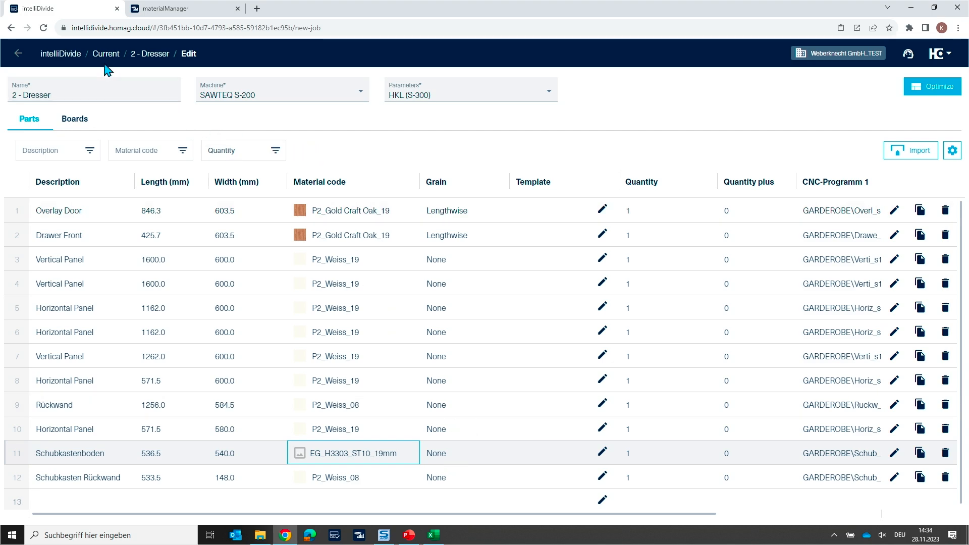
mouse_move(163, 8)
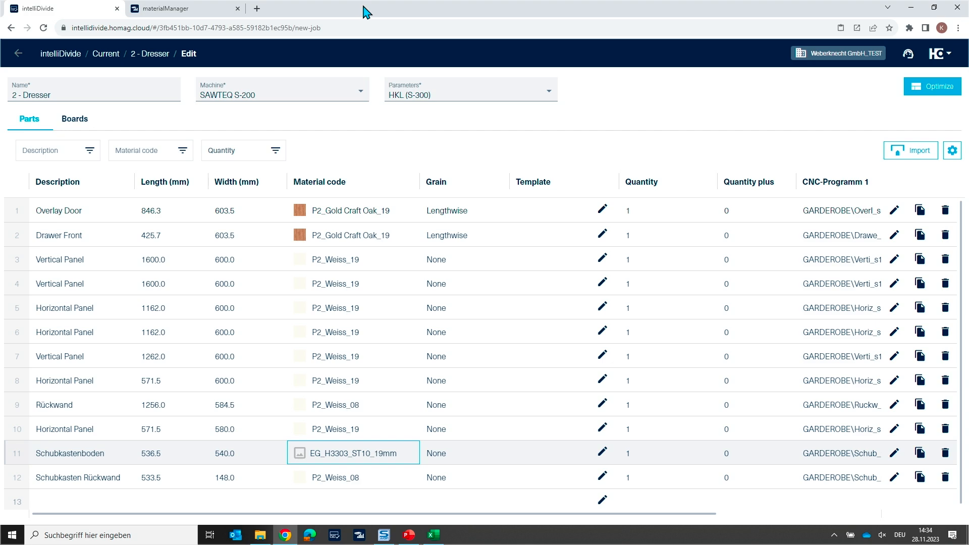
mouse_move(329, 8)
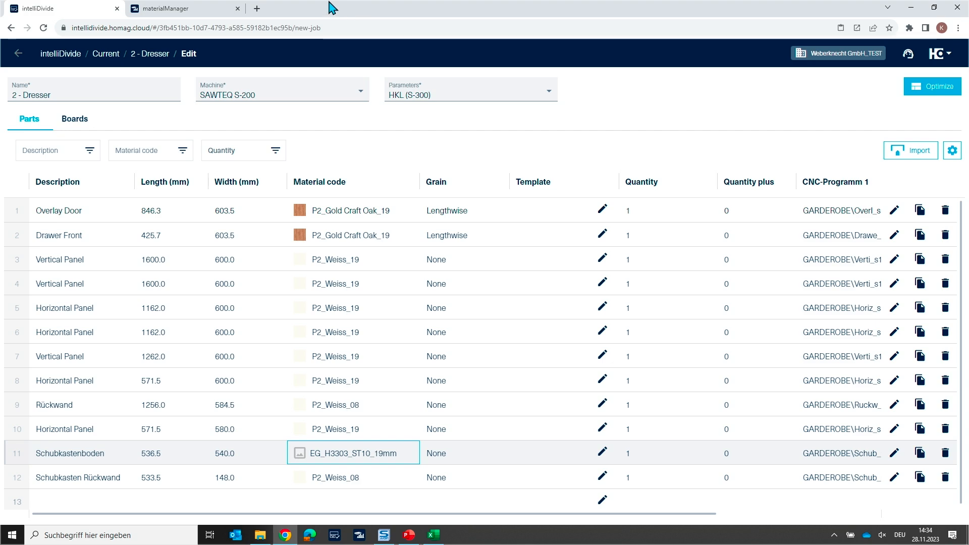
mouse_move(416, 405)
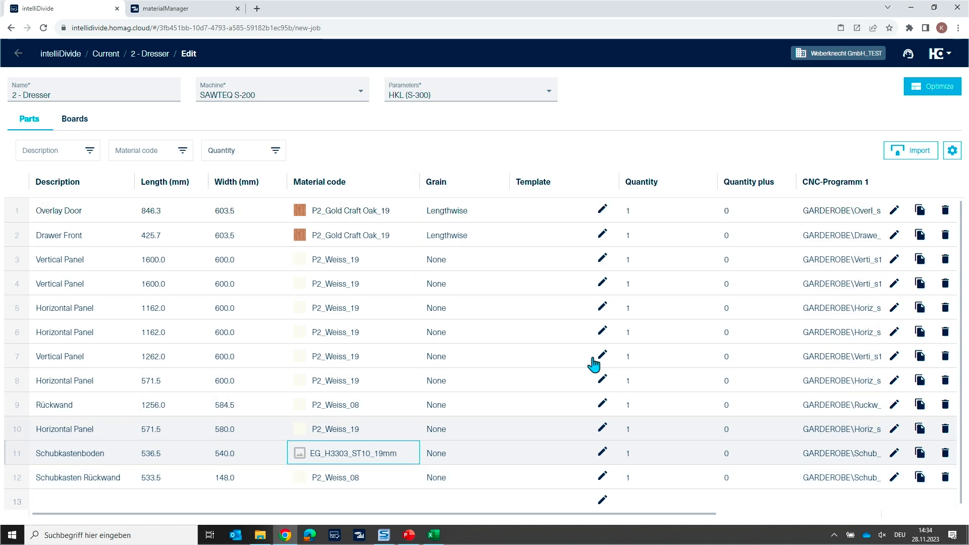
mouse_move(932, 86)
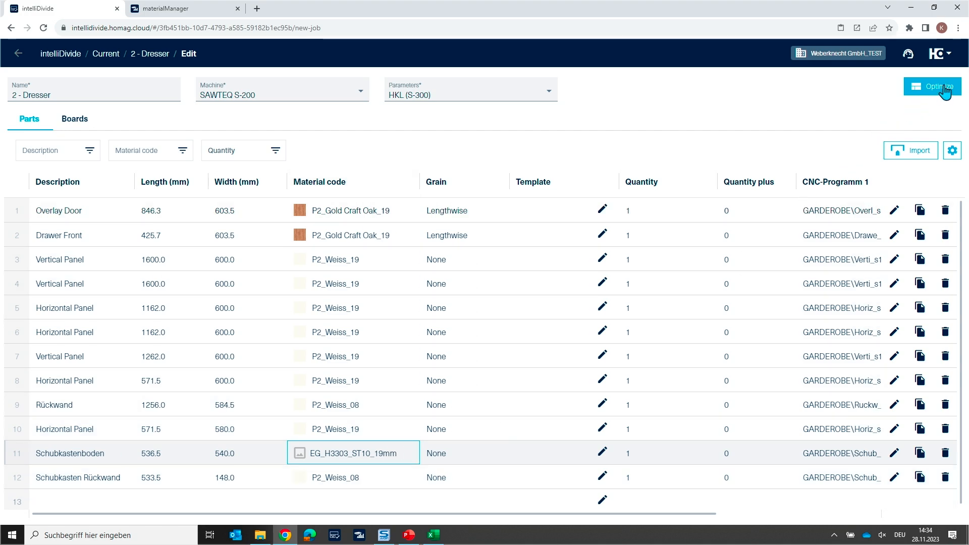
- Start optimizing the 2 - Dresser cutting job
left_click(932, 86)
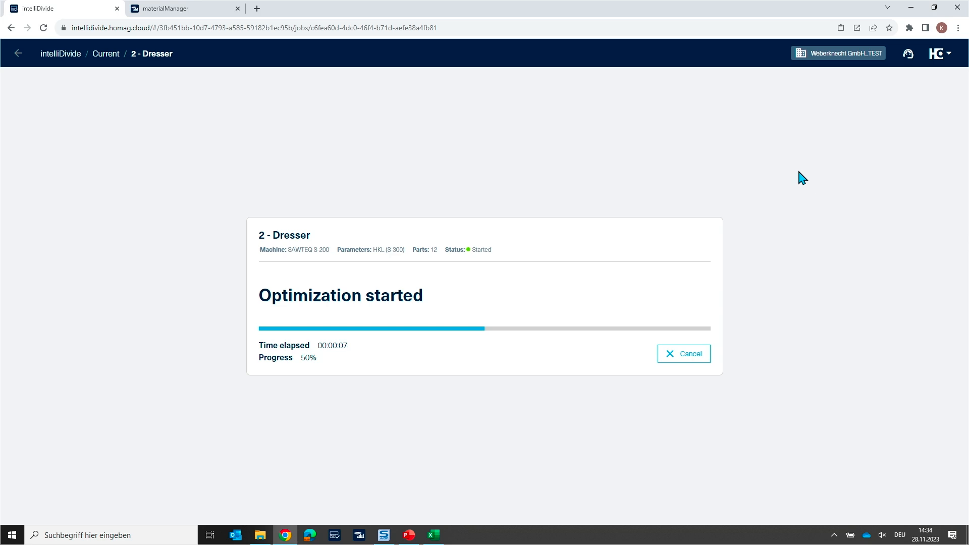
mouse_move(566, 186)
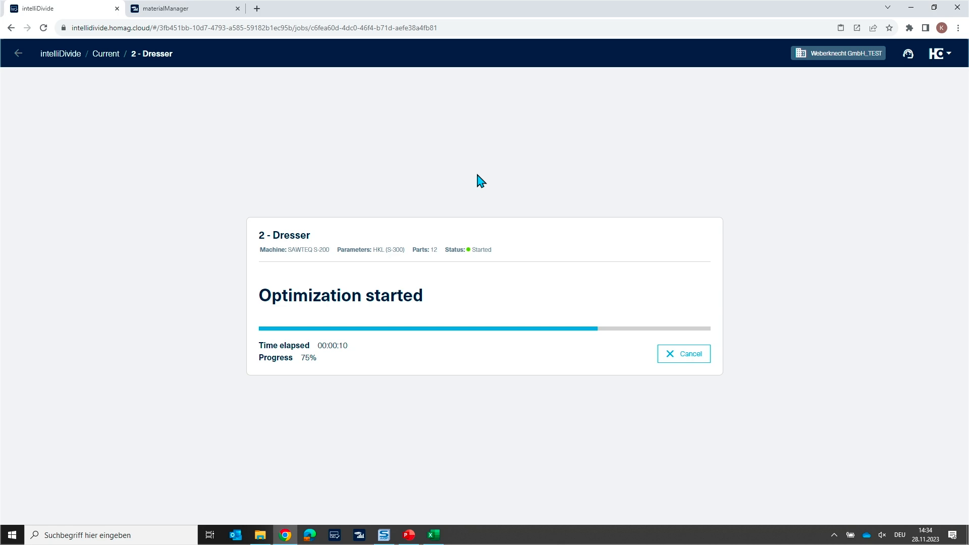
mouse_move(260, 87)
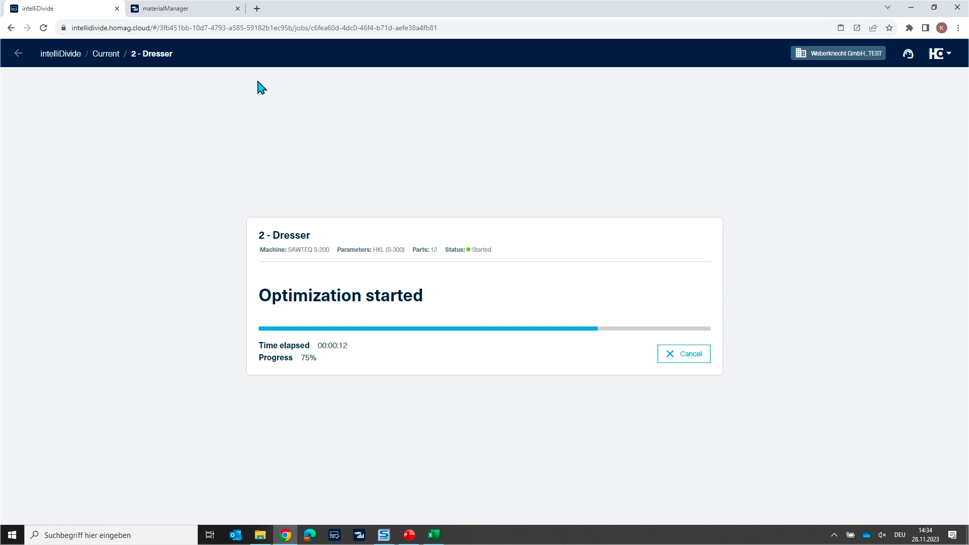
mouse_move(271, 81)
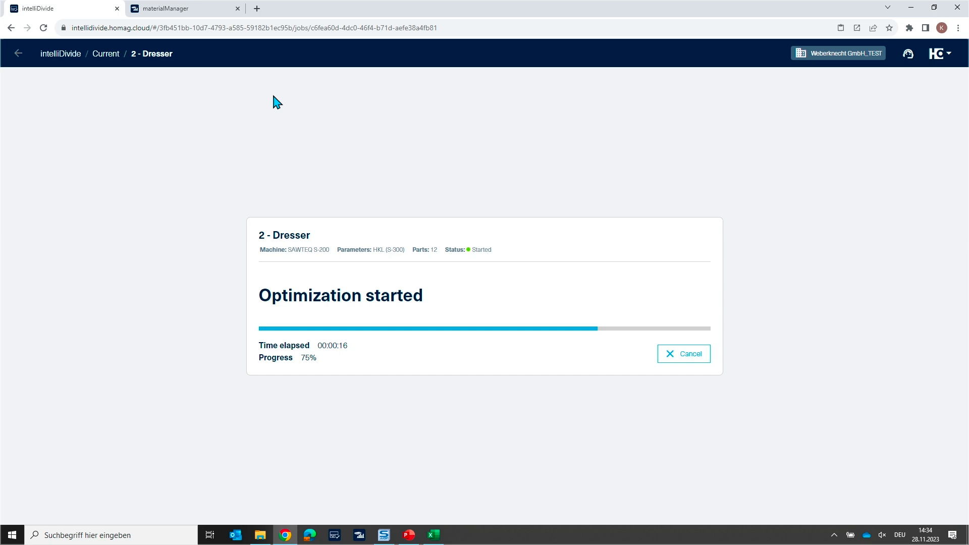
mouse_move(105, 53)
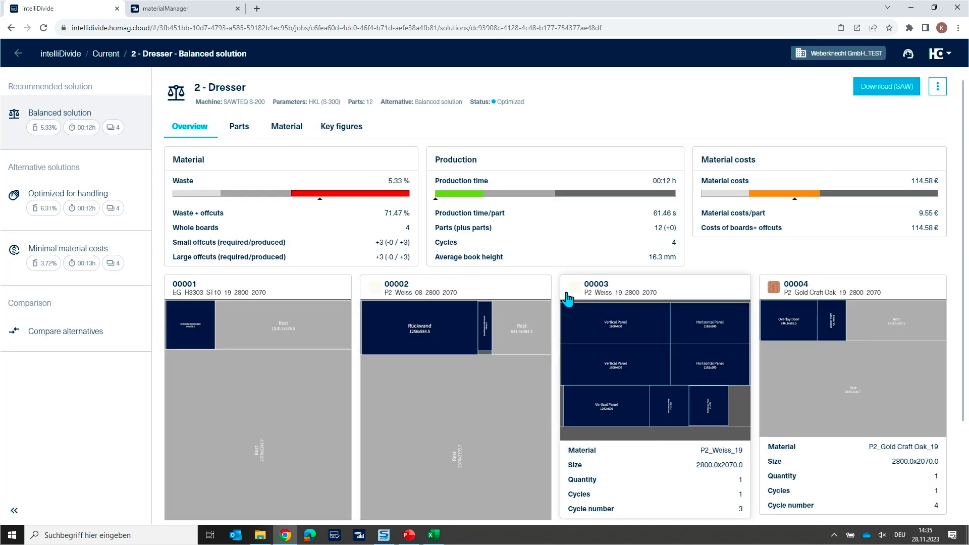
scroll("down", 3)
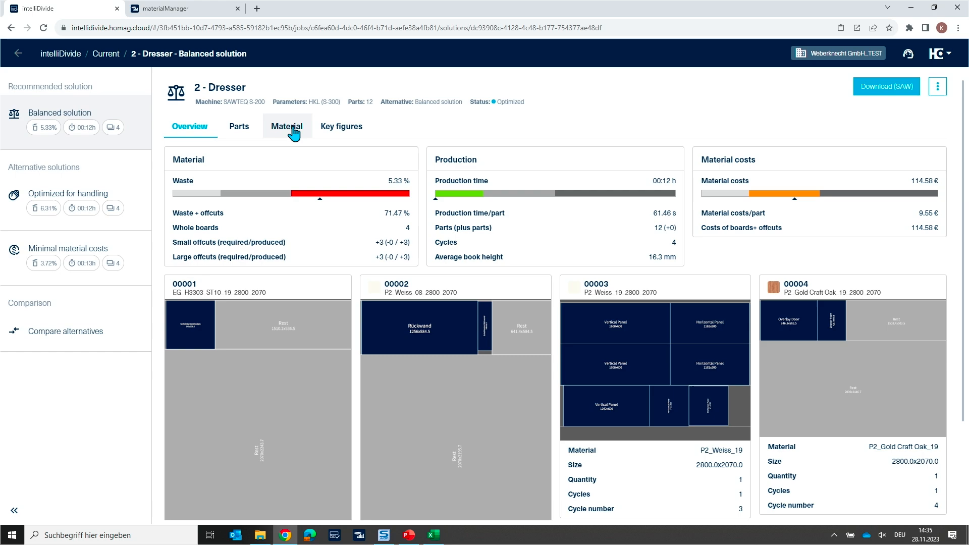
- View the solution's Material breakdown: required boards, offcuts created and edgebands
left_click(286, 126)
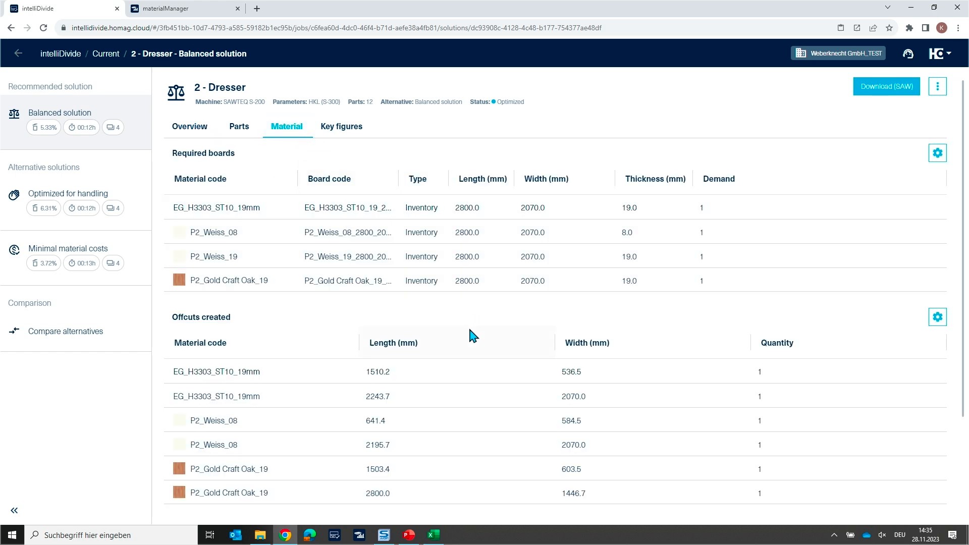
mouse_move(294, 164)
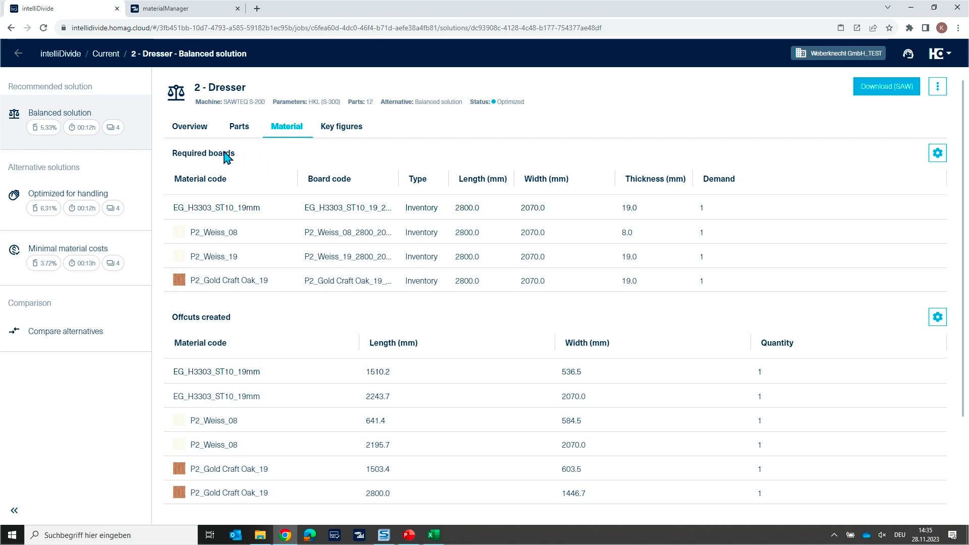
mouse_move(223, 167)
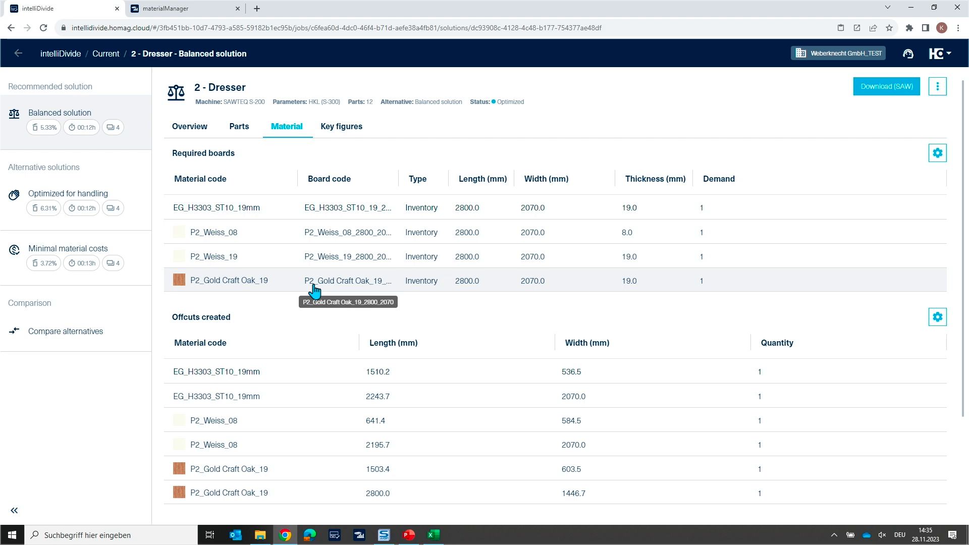
mouse_move(467, 240)
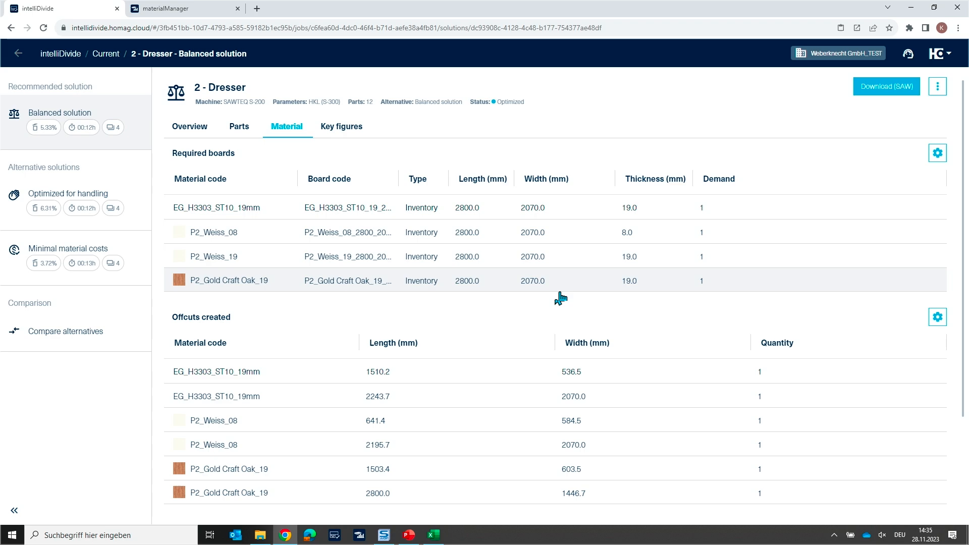
scroll("down", 3)
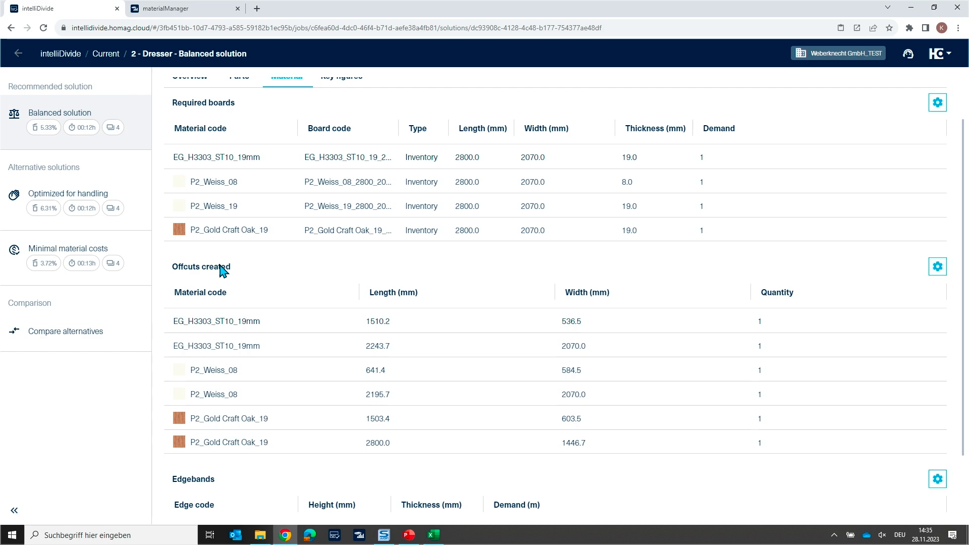
scroll("down", 3)
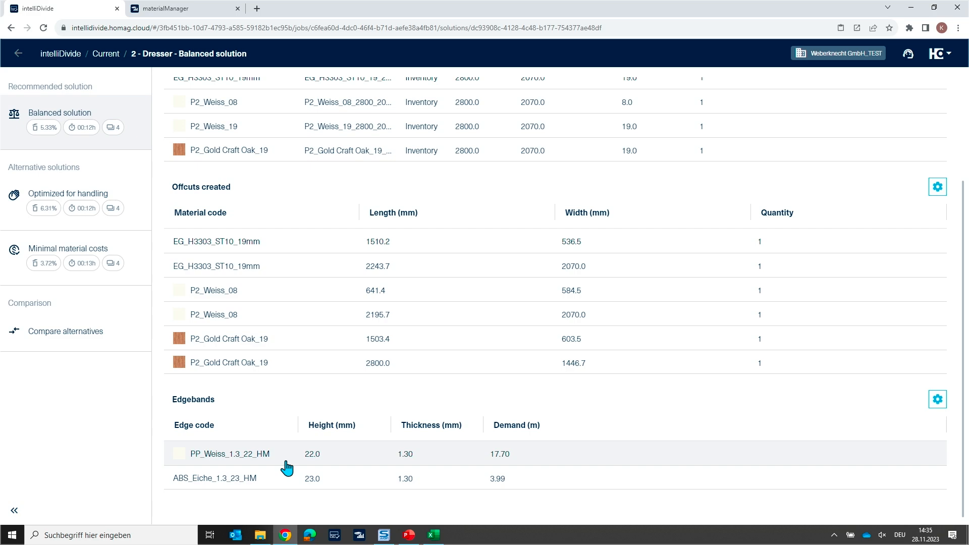
mouse_move(307, 464)
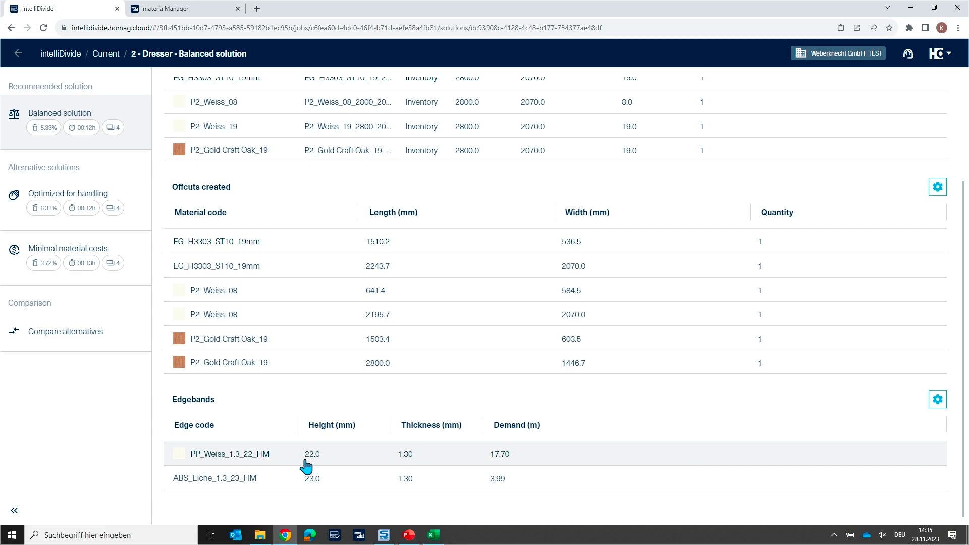
mouse_move(405, 466)
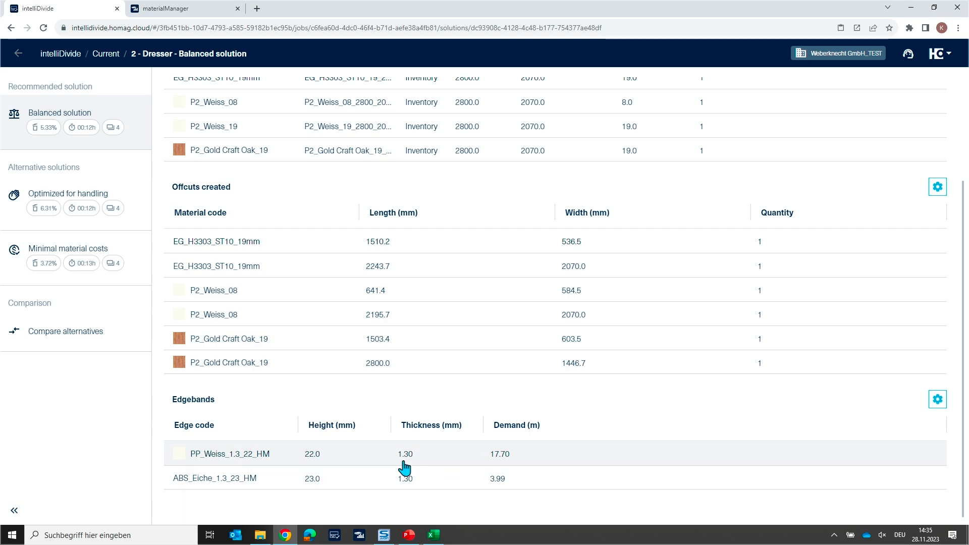
mouse_move(508, 454)
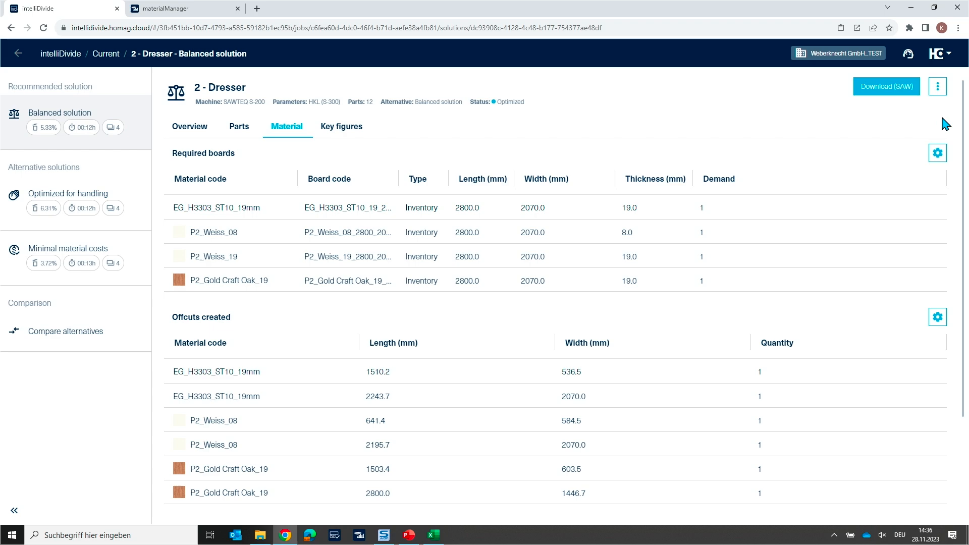
- Export the Material requirement list from the solution's extra actions menu
left_click(937, 86)
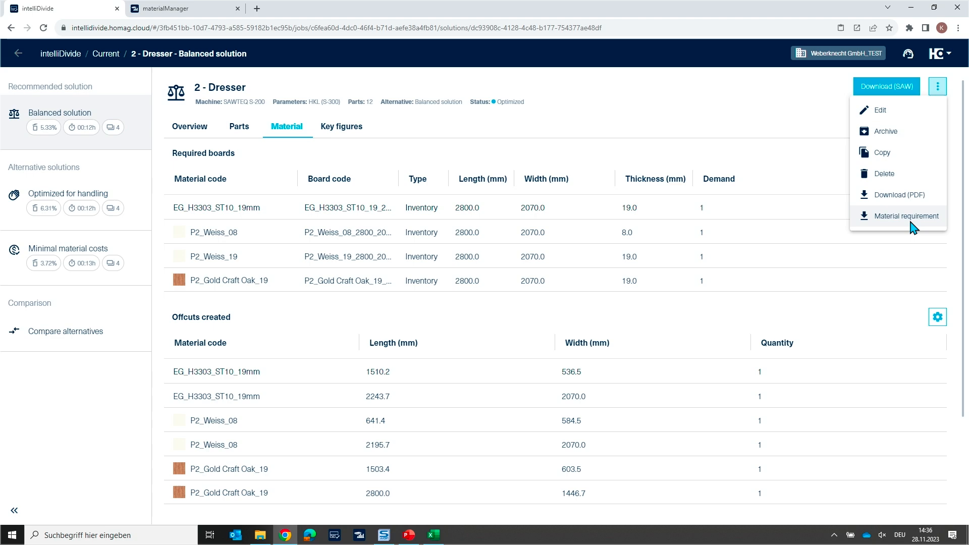
mouse_move(891, 227)
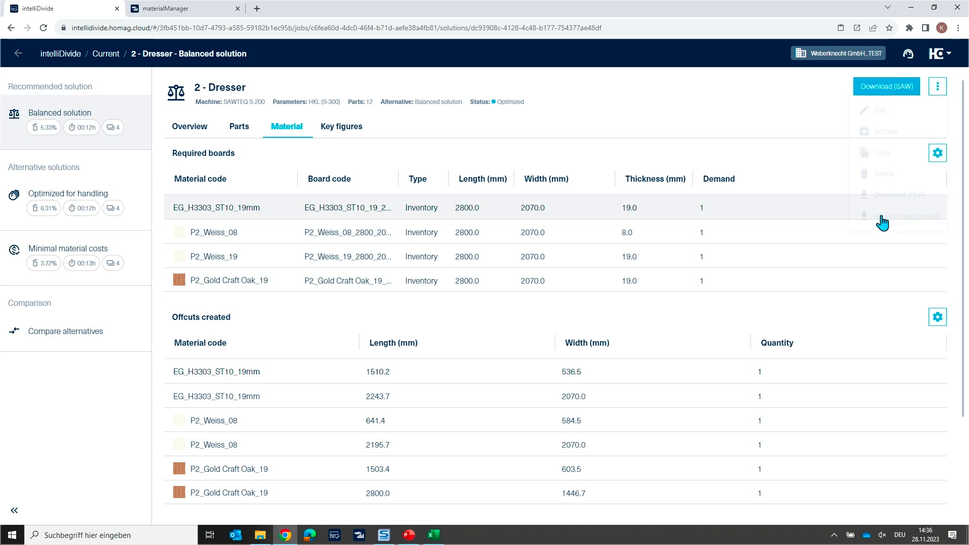
left_click(906, 216)
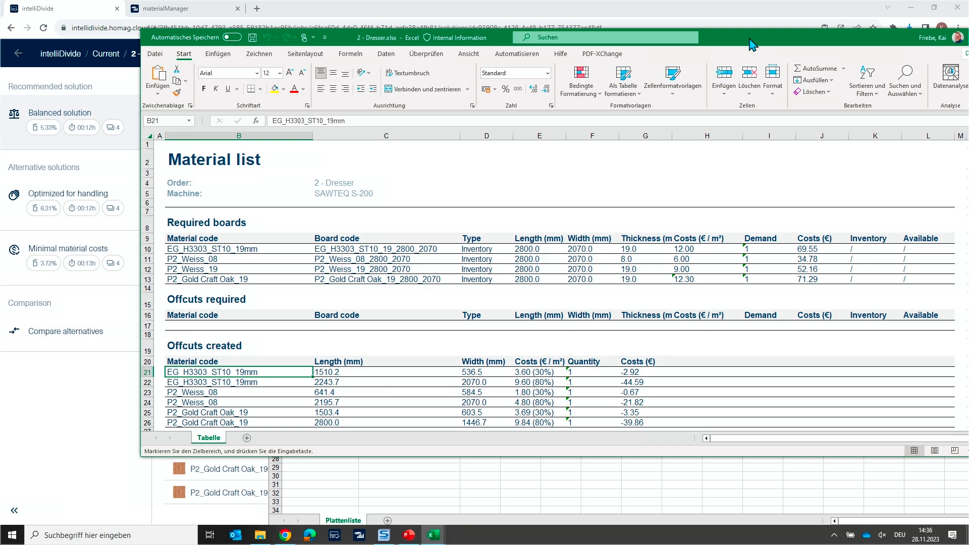
- Check the Edgebands section of the exported list, then bring up the outro presentation
scroll("down", 3)
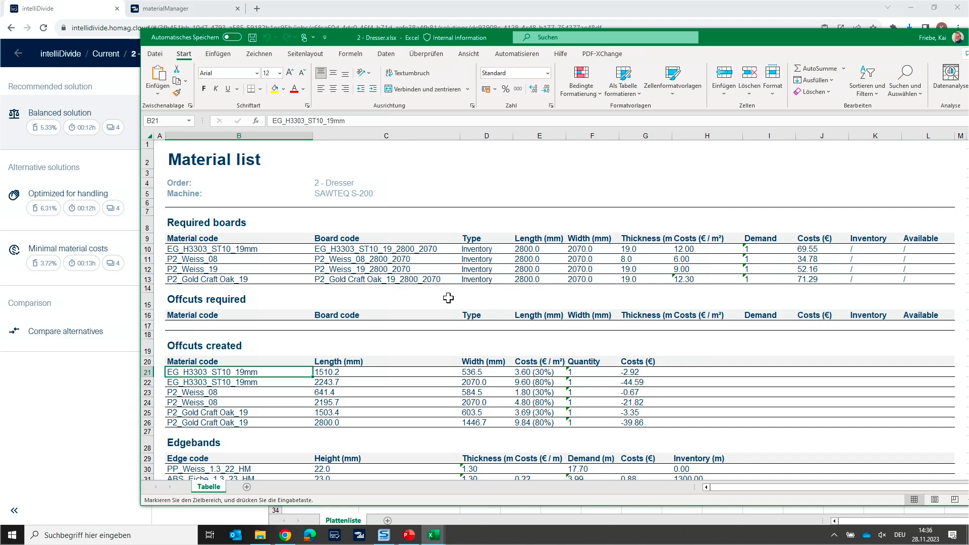
mouse_move(443, 216)
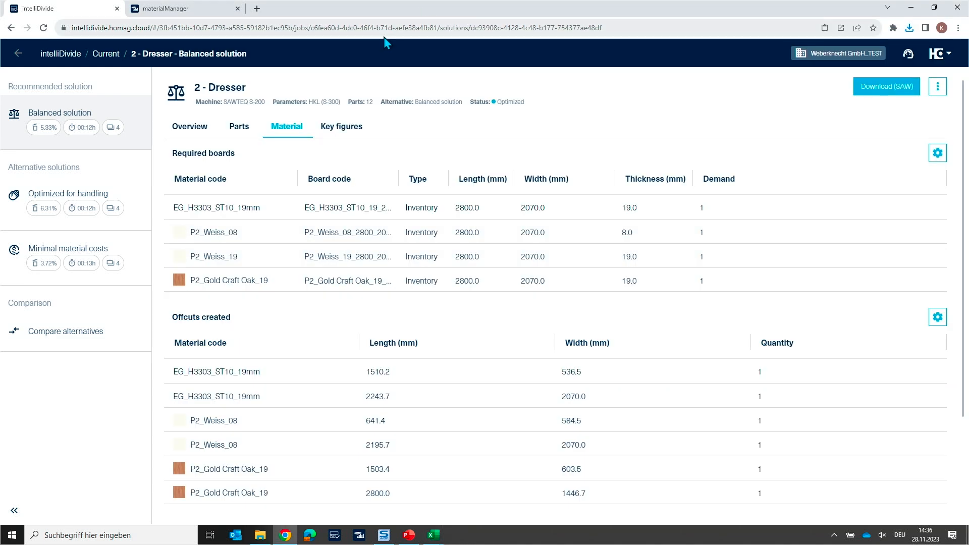
mouse_move(328, 73)
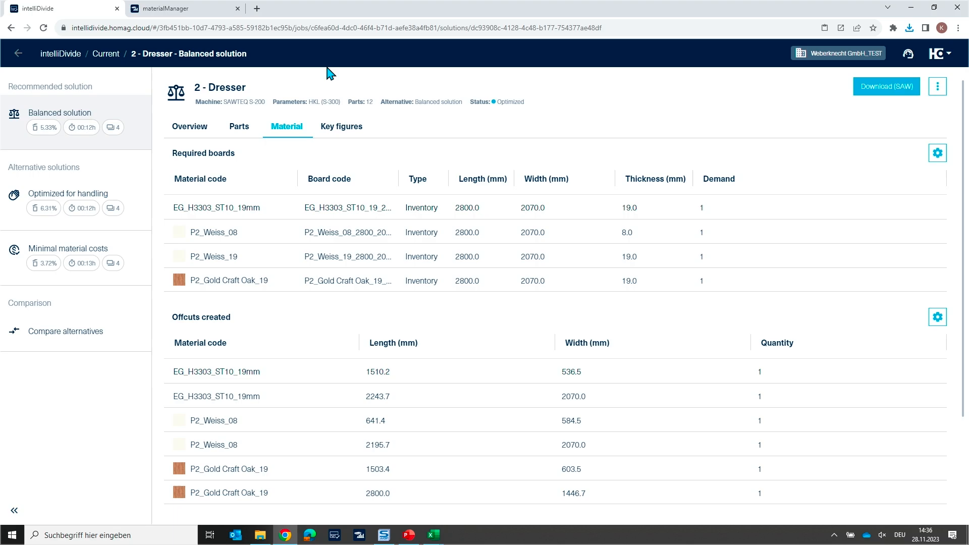
left_click(408, 535)
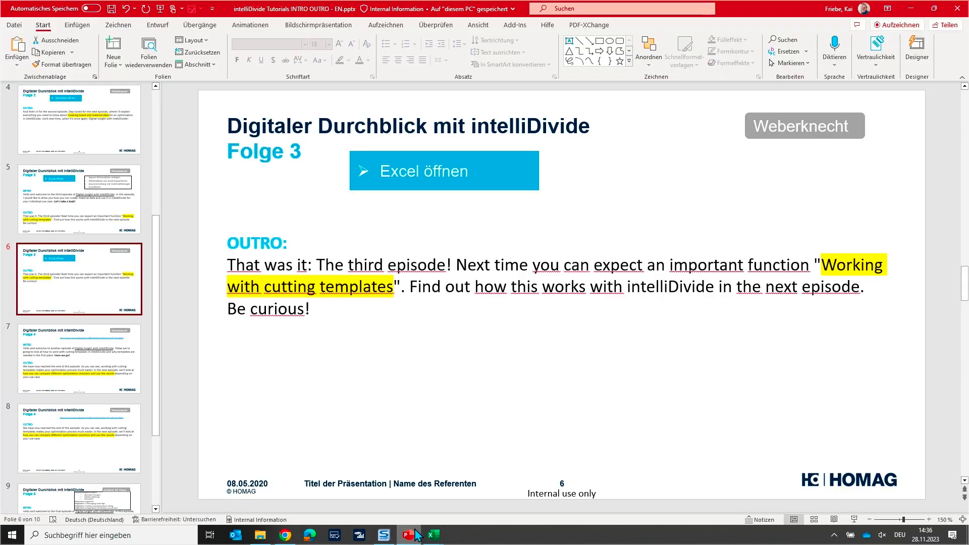